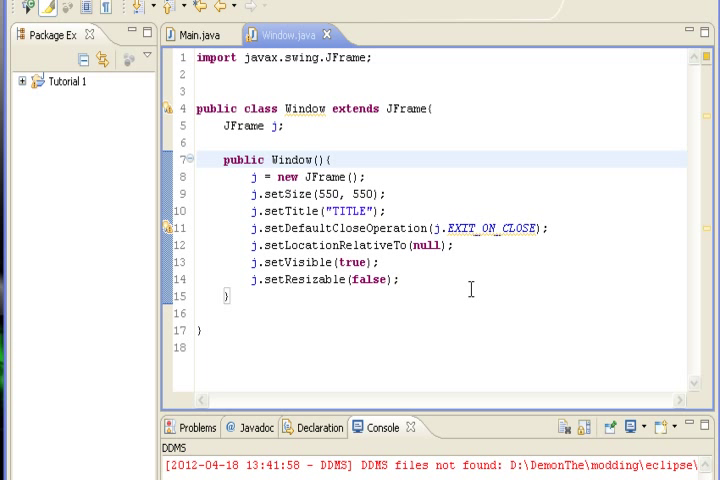
mouse_move(437, 181)
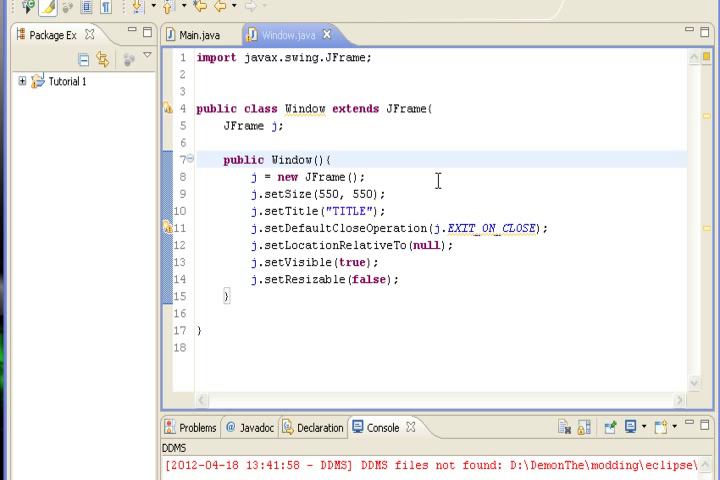
mouse_move(428, 190)
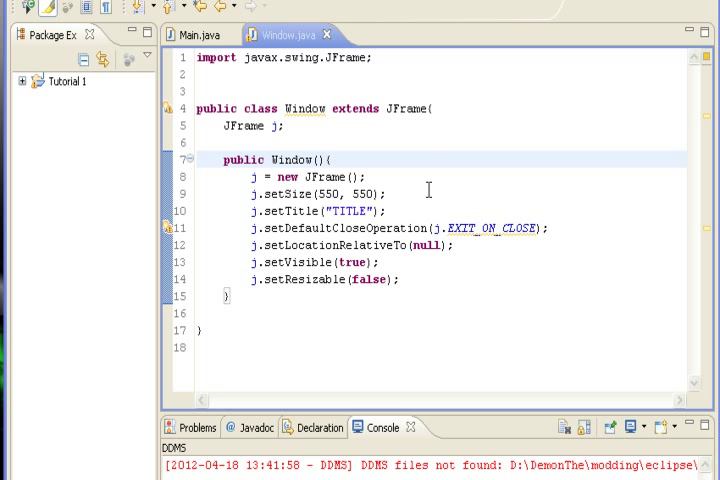
- Start a new 'j.' statement after the JFrame creation line in Window's constructor
click(375, 184)
text(j.)
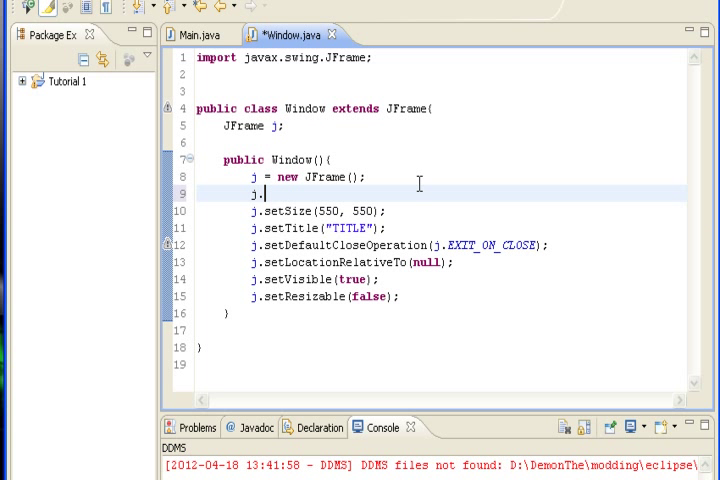
- Complete the line as j.add(new Board()); using the add(Component) suggestion
text(add)
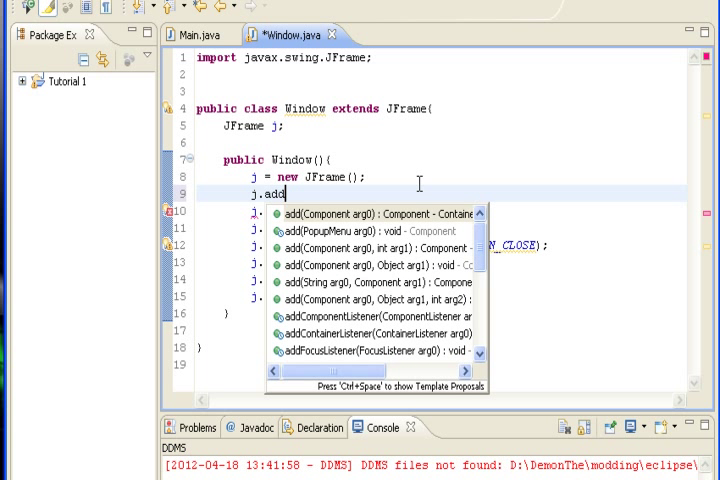
click(378, 213)
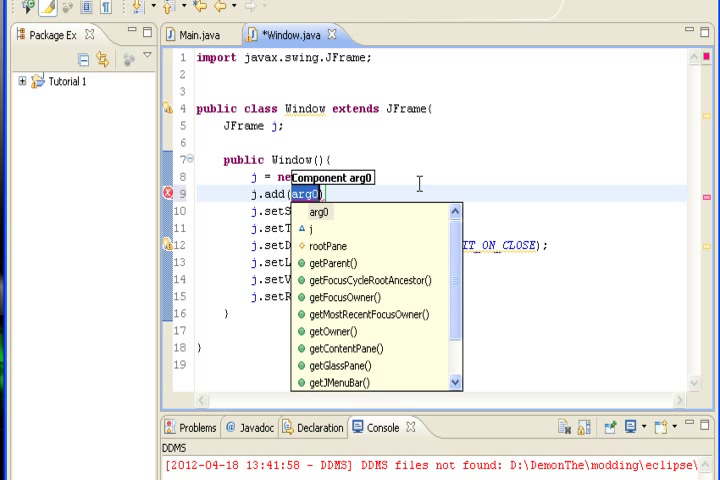
mouse_move(438, 187)
text(new Bo)
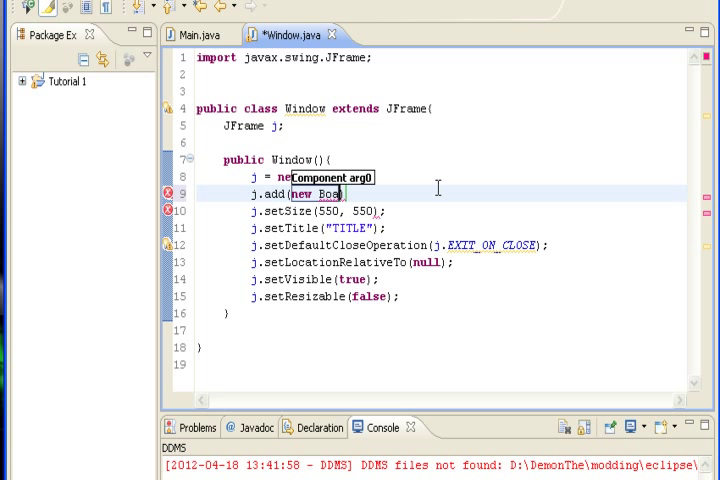
text(rd()
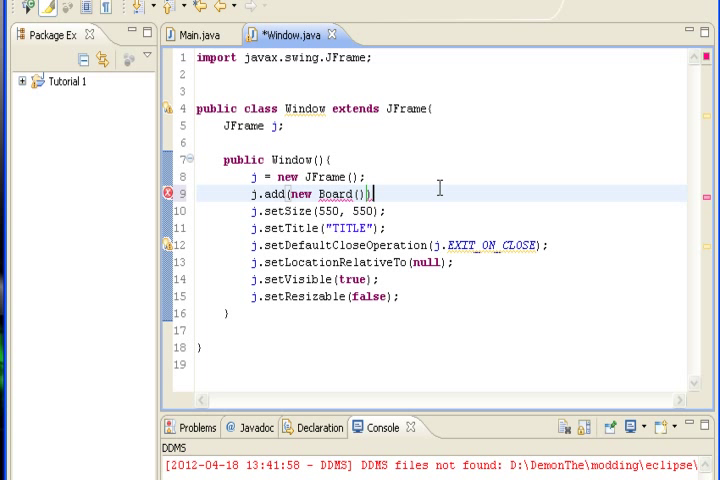
text(;)
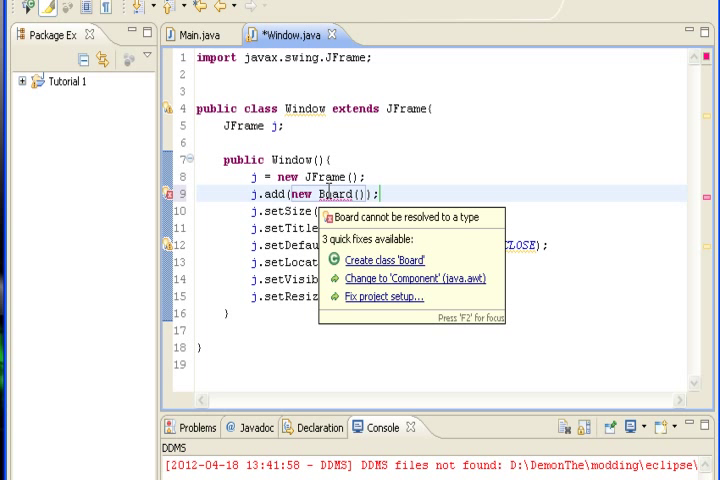
- Generate the missing Board class in the default package from the 'Create class Board' quick fix
click(385, 261)
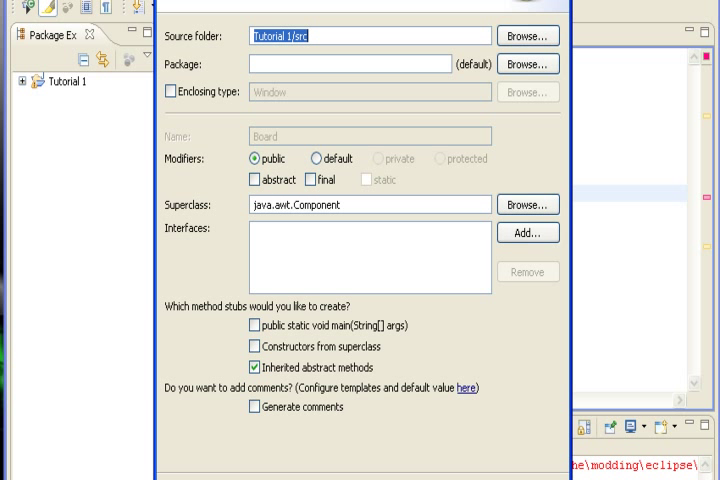
mouse_move(378, 203)
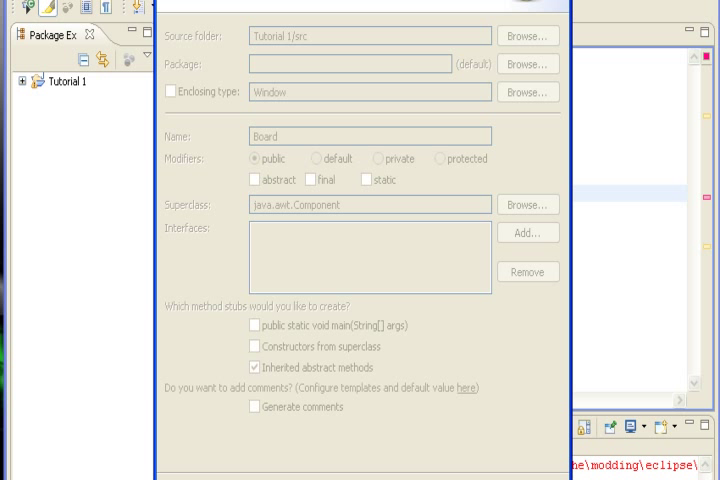
click(527, 463)
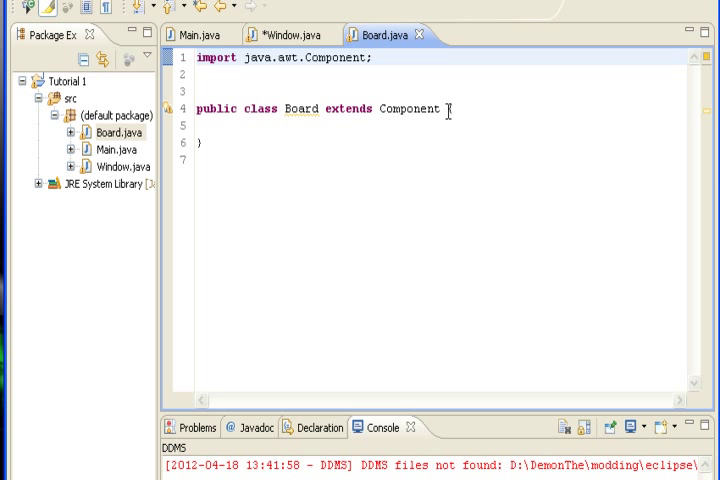
- Change Board to extend JPanel and implement Runnable, importing javax.swing.JPanel
text({)
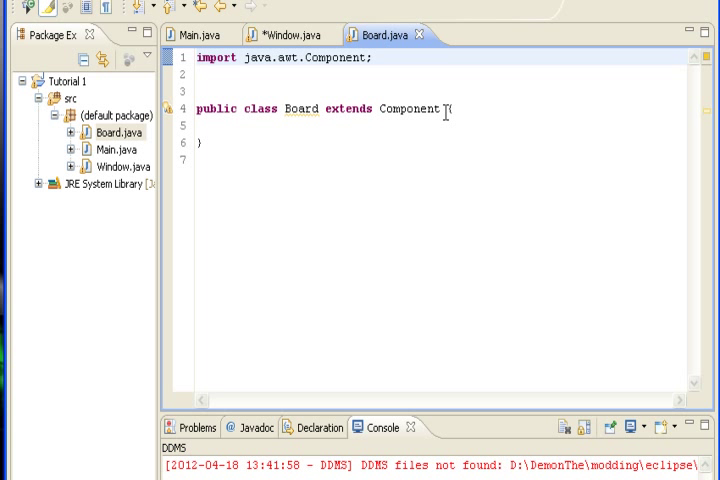
double_click(408, 108)
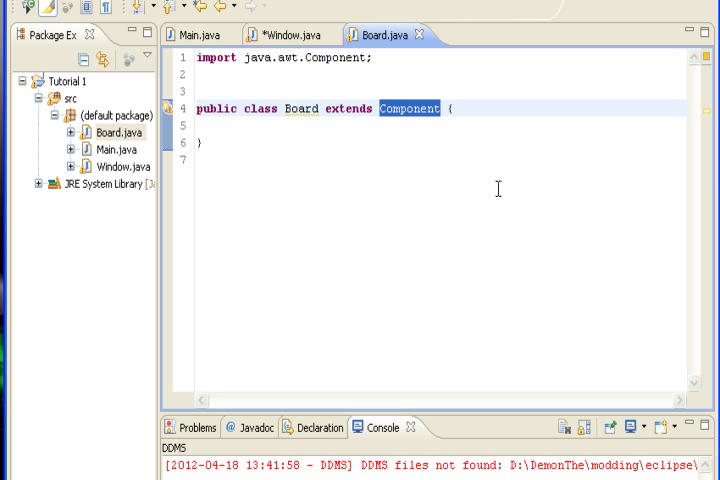
text(JPa)
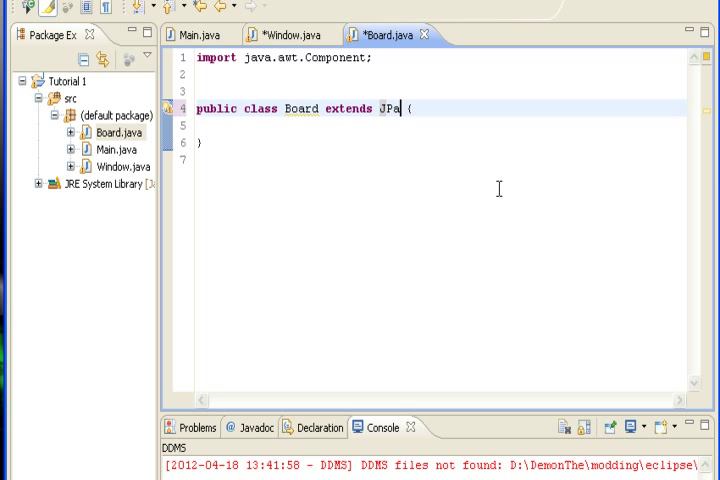
text(nel)
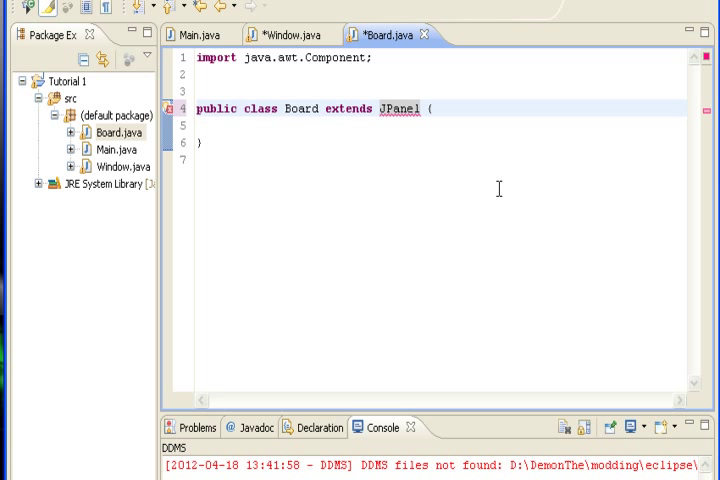
text(implements Ru)
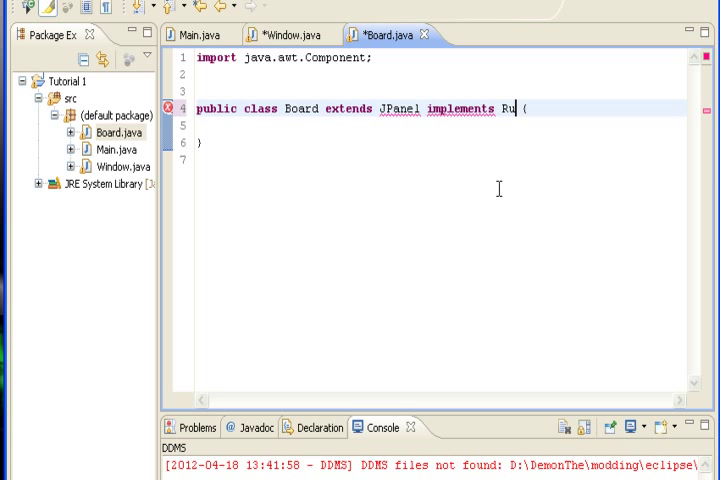
text(nnable)
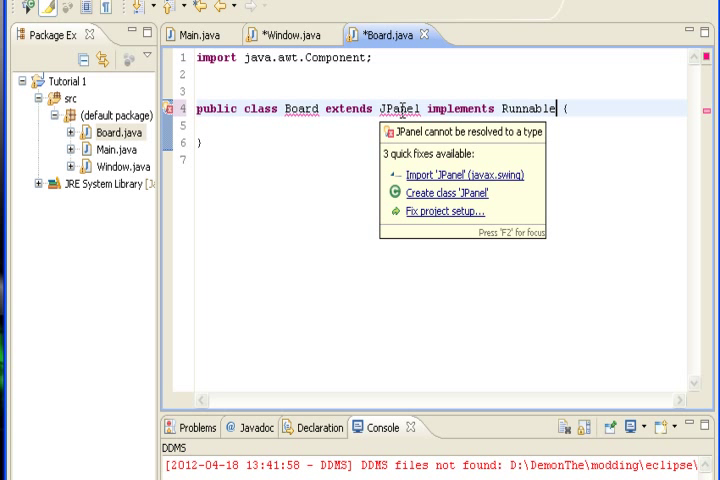
click(463, 174)
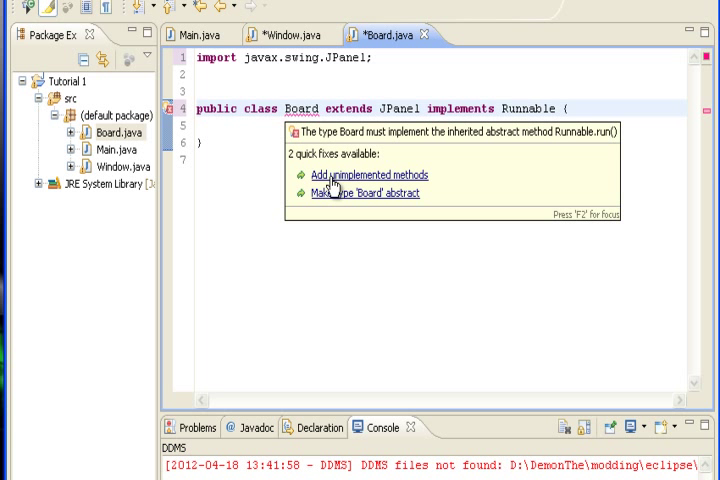
click(370, 175)
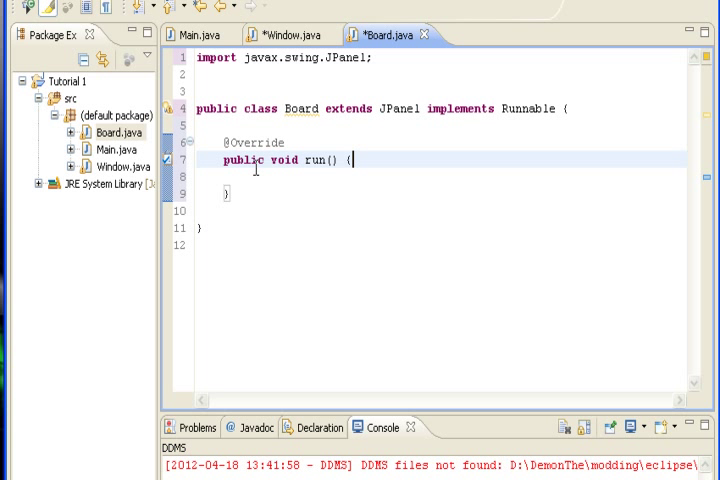
double_click(255, 142)
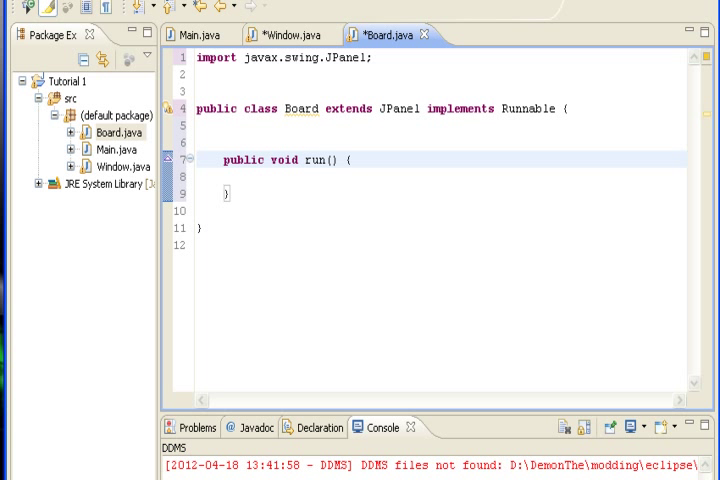
mouse_move(402, 158)
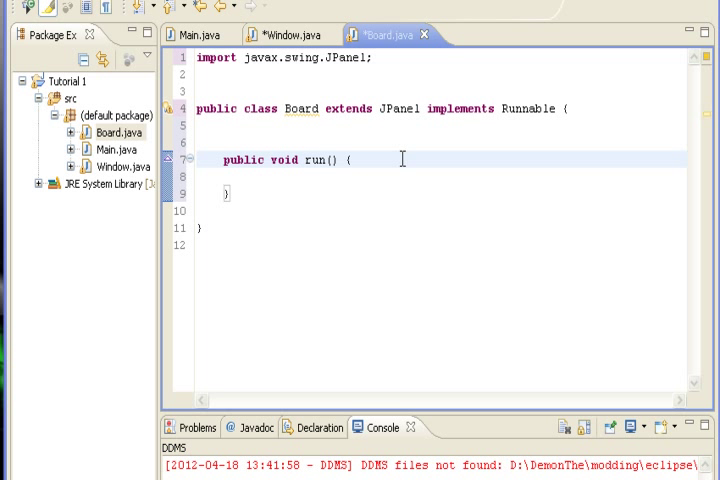
- Fill run() with while(true) wrapping try { } catch(Exception e) { }
key(Return)
text(while()
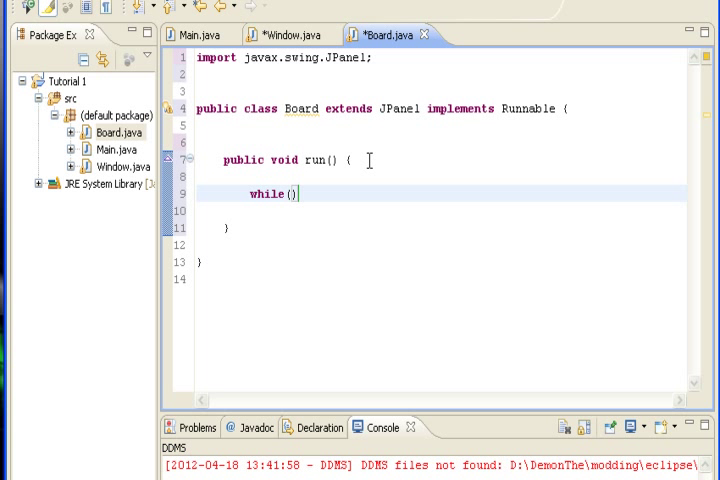
text(true)
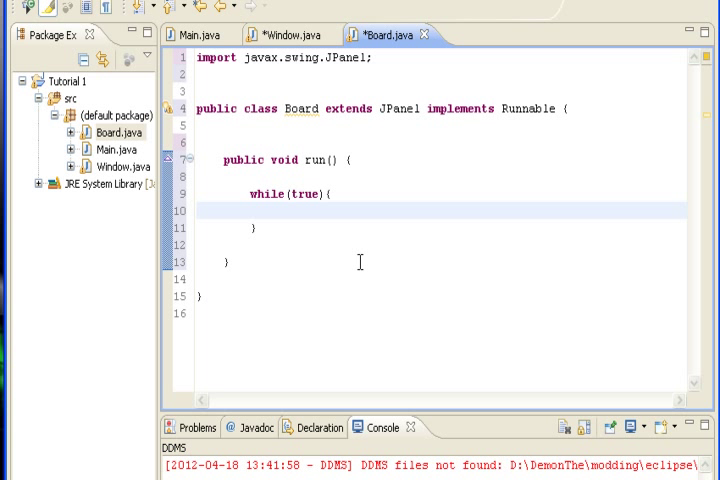
text(try{)
text(ca)
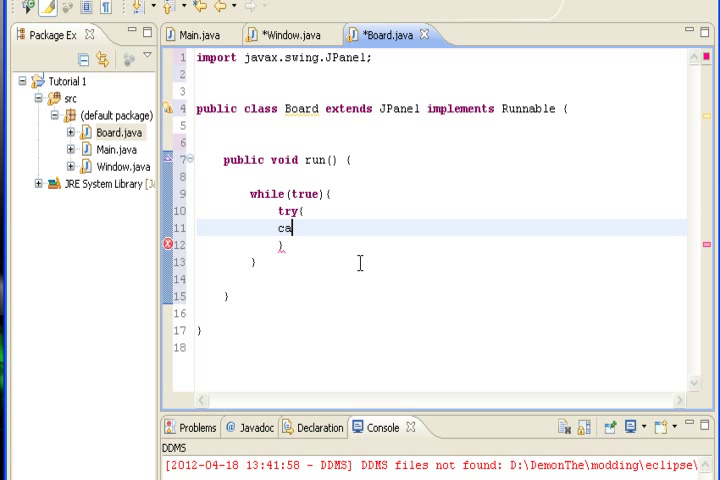
text(thc())
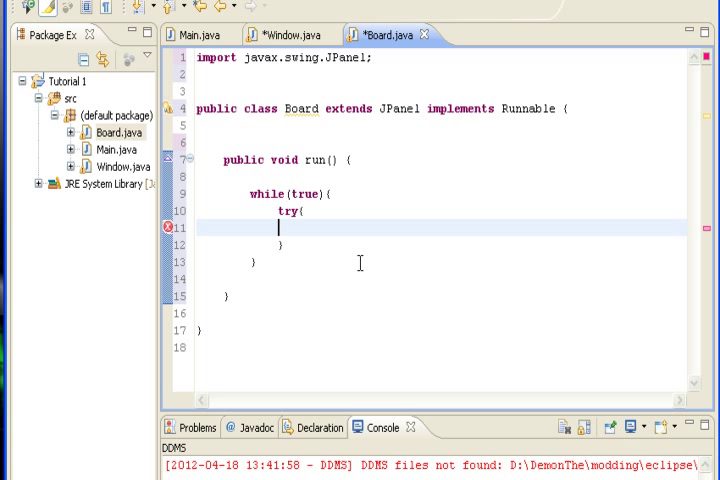
text(}catch(){})
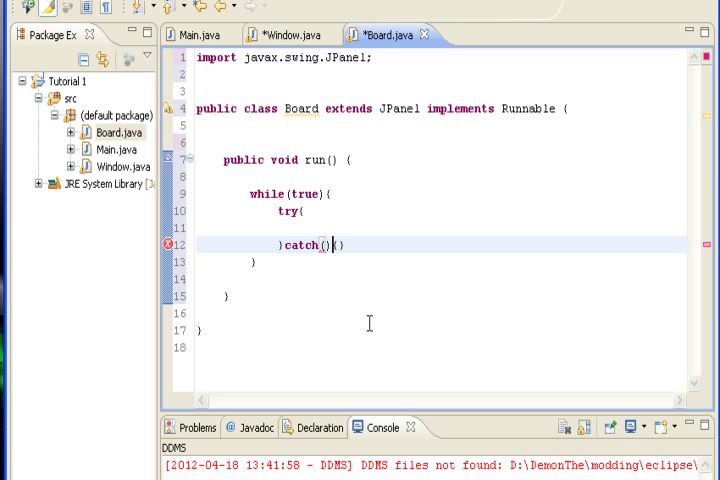
text(Exception e)
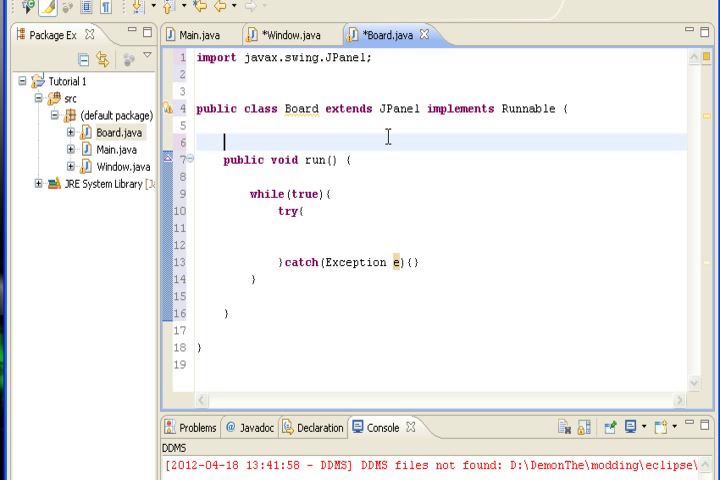
- Declare the field 'Theard t = new Thred(this);' above run() in Board
key(Return)
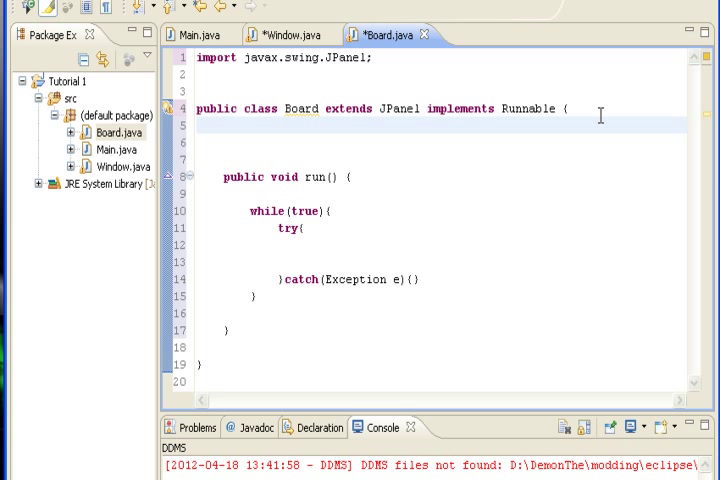
text(The)
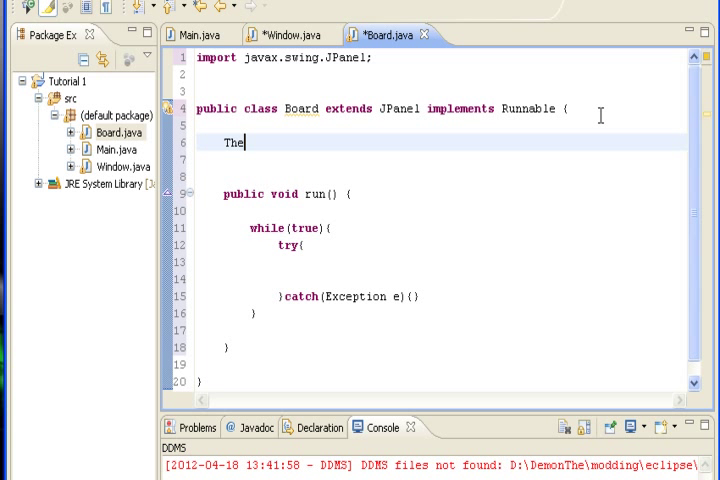
text(ard)
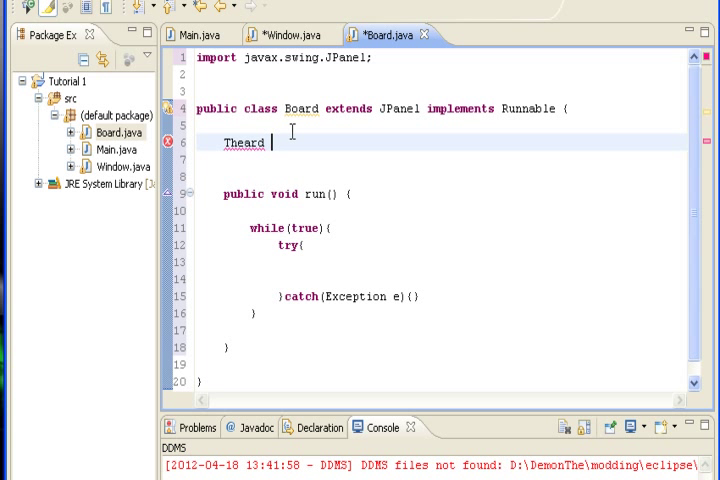
text(t)
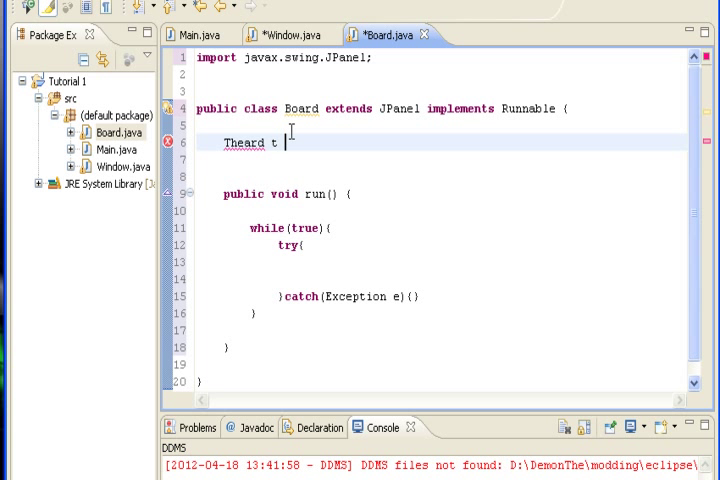
text(= new)
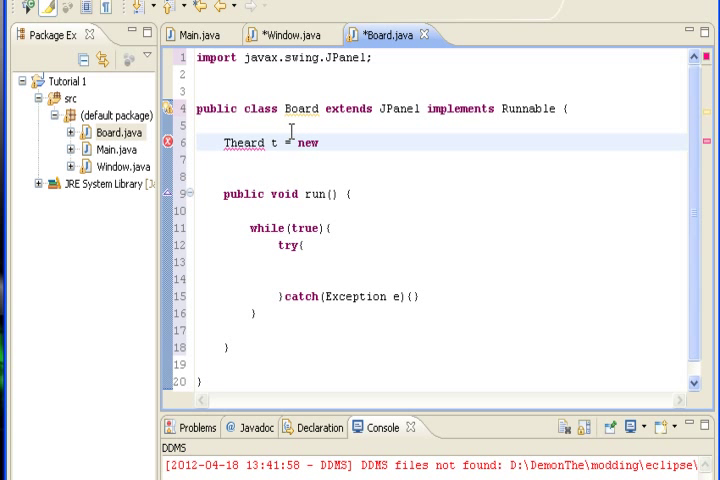
text(The)
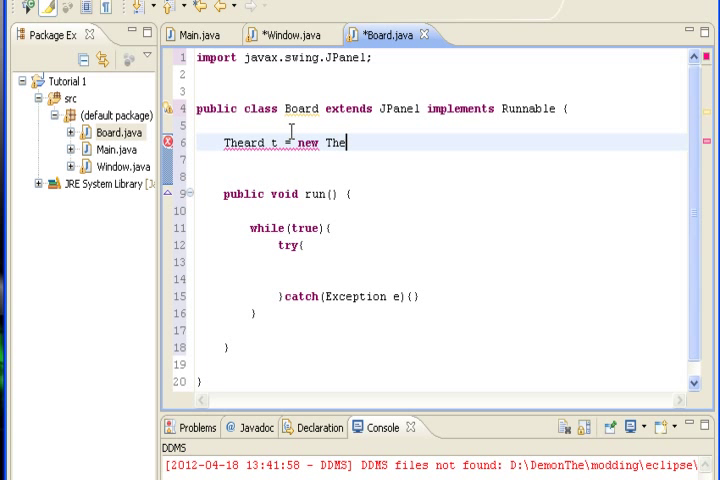
text(ad)
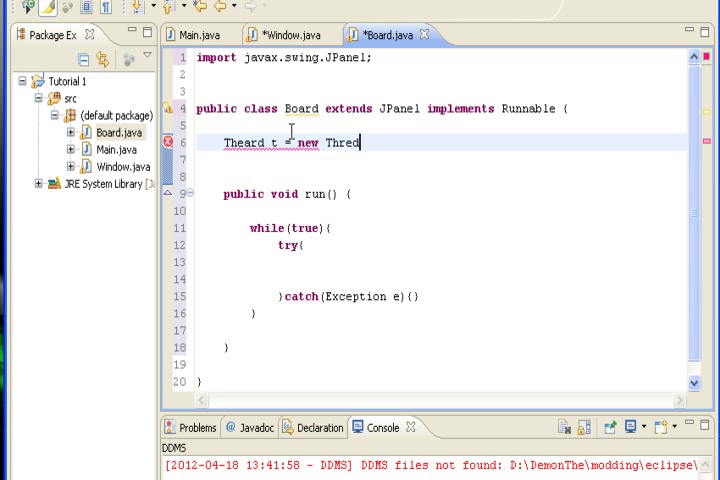
text(())
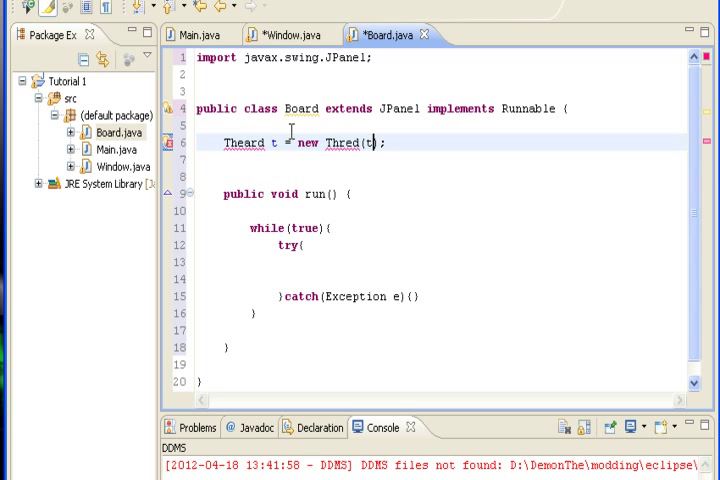
text(his)
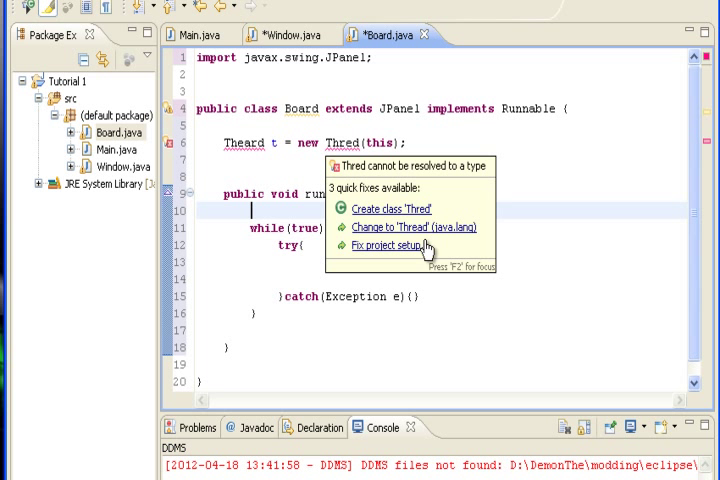
- Quick-fix both misspellings to Thread so the field reads Thread t = new Thread(this), and save
click(417, 227)
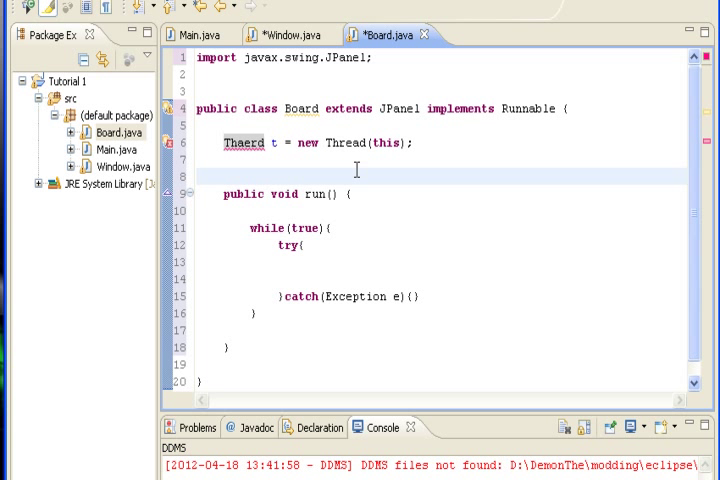
click(249, 143)
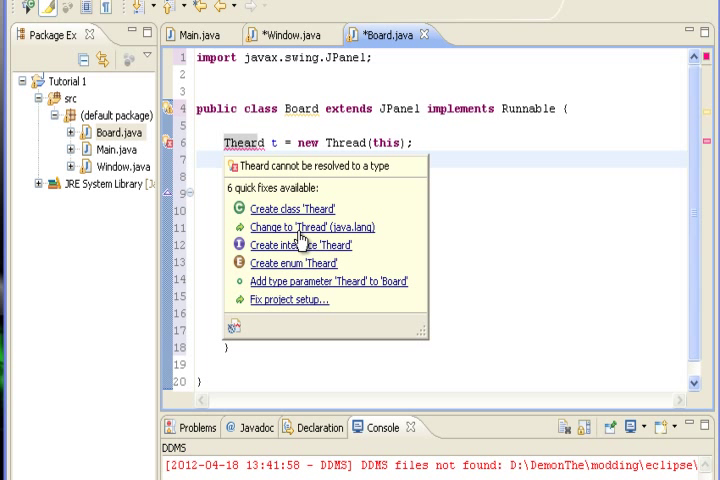
click(312, 227)
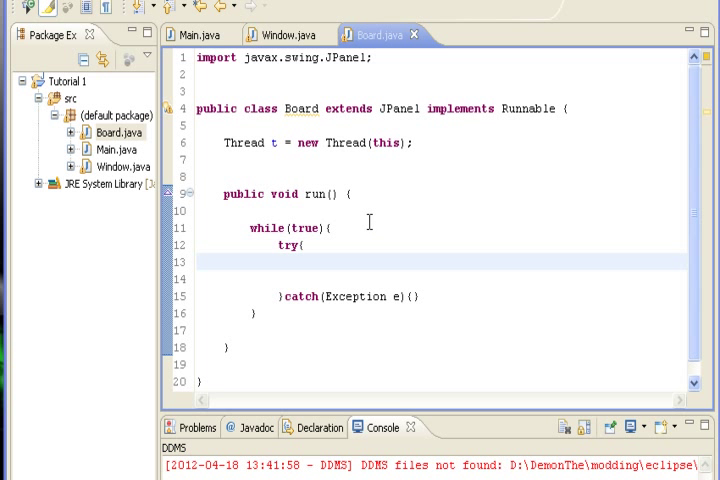
mouse_move(348, 273)
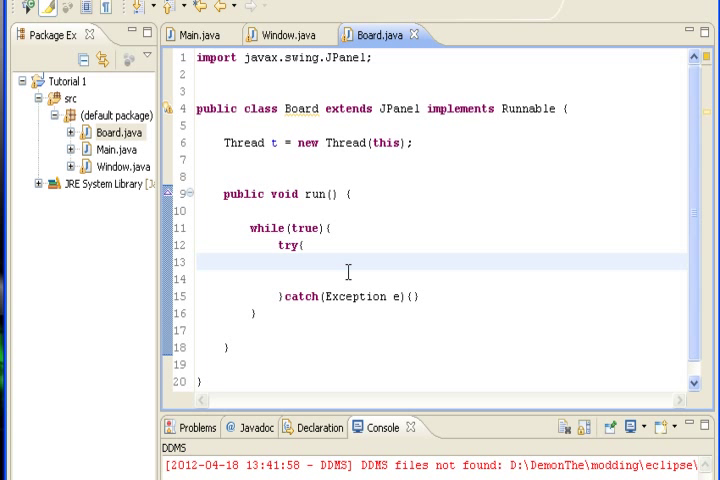
- Insert t.sleep(3); in the try block using the sleep(long millis) suggestion
text(t)
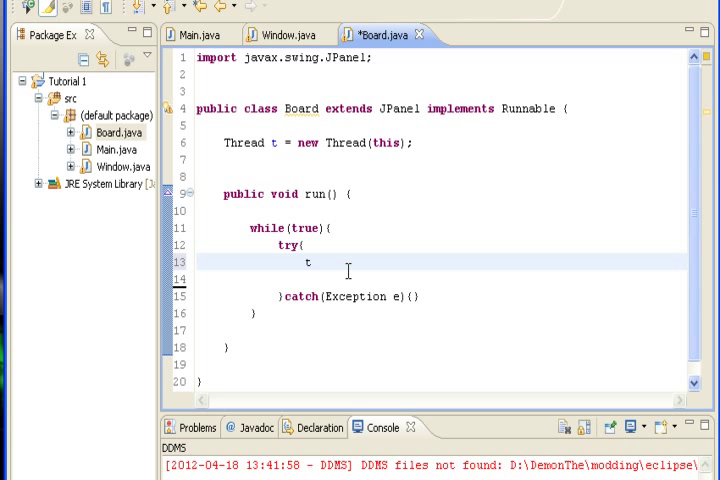
text(.s)
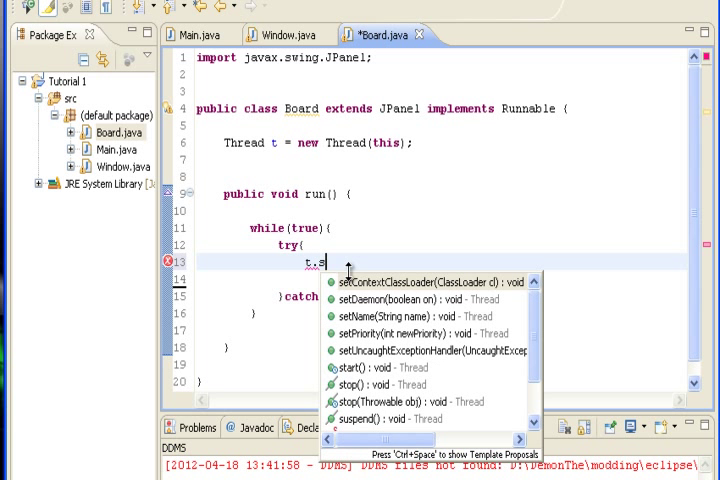
text(le)
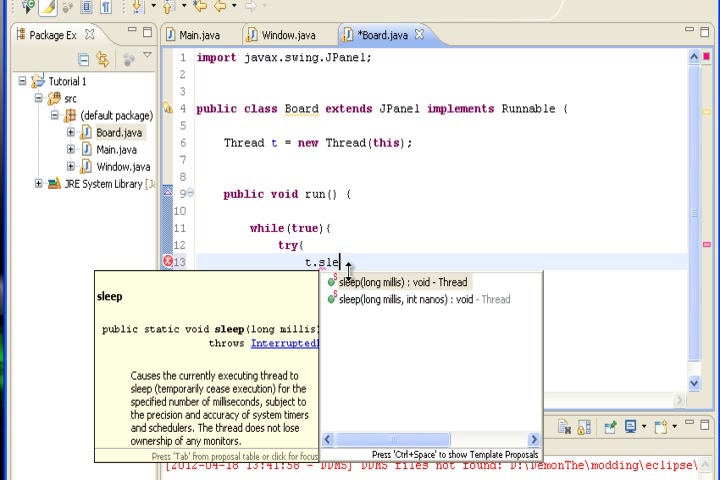
click(399, 281)
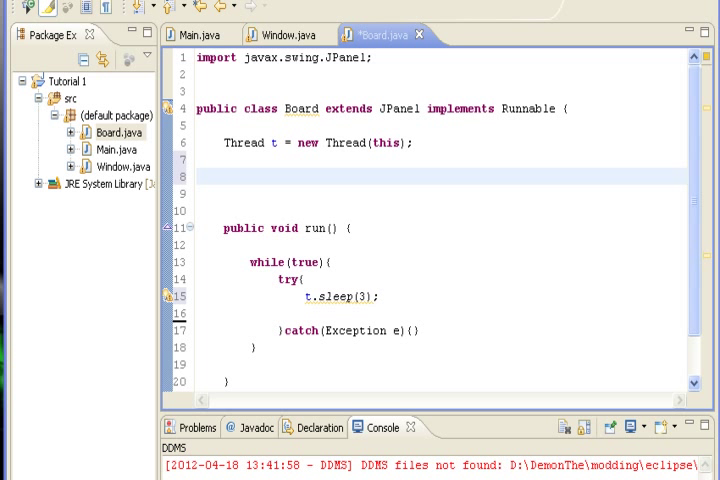
mouse_move(356, 163)
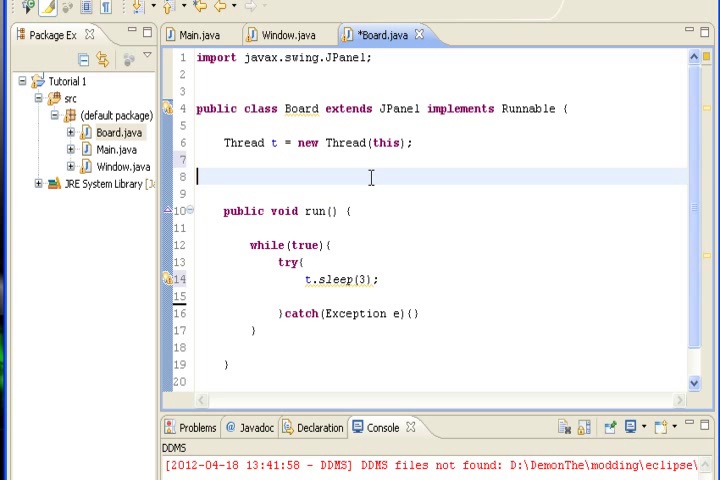
- Write an empty public void paint(Graphics g) method below the field and place the cursor inside it
text(pu)
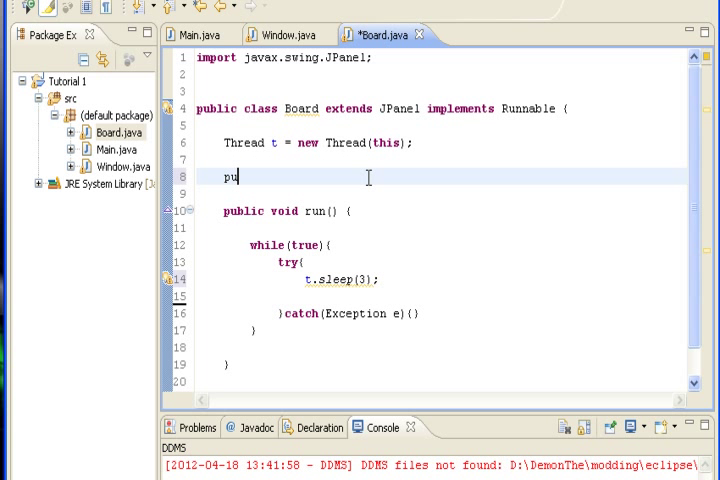
text(blic)
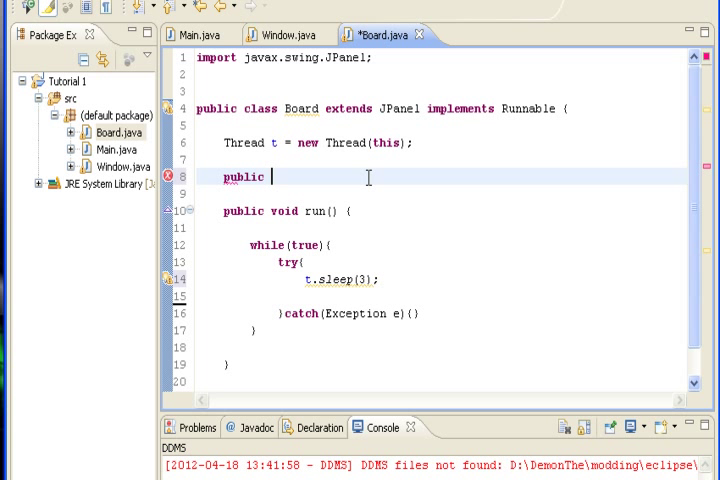
text(void pa)
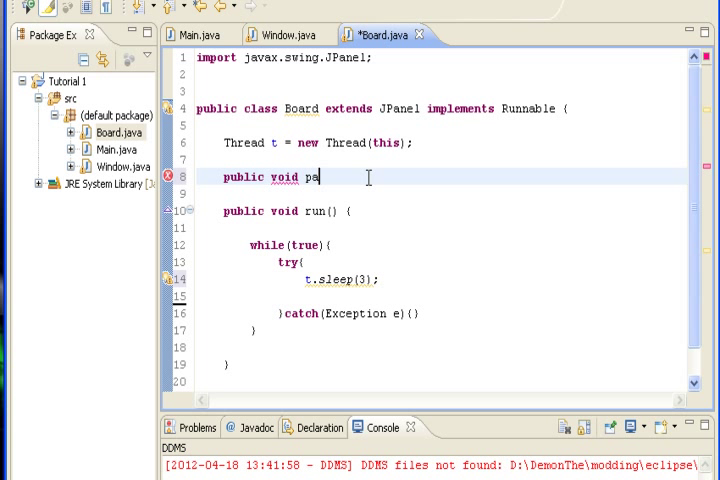
text(int() {)
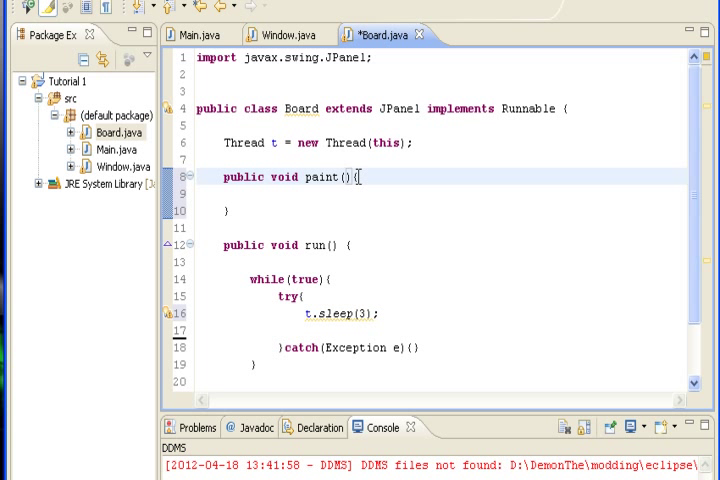
text(Graphics g)
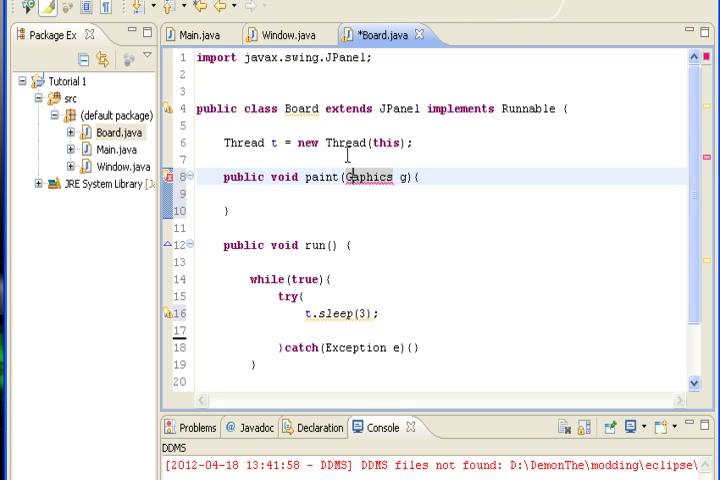
click(252, 193)
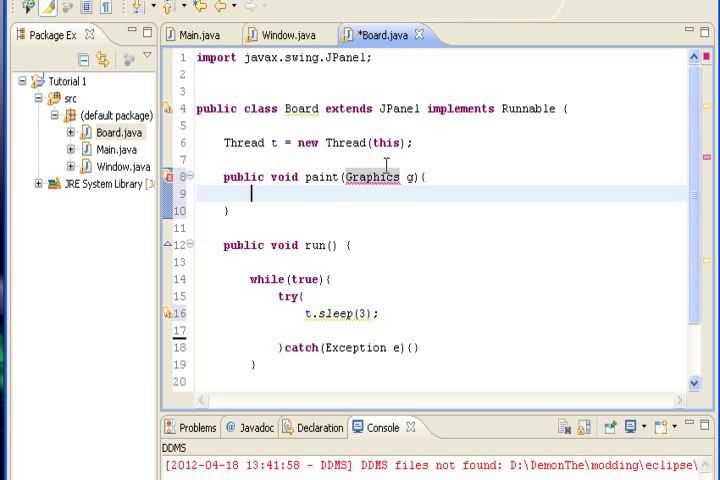